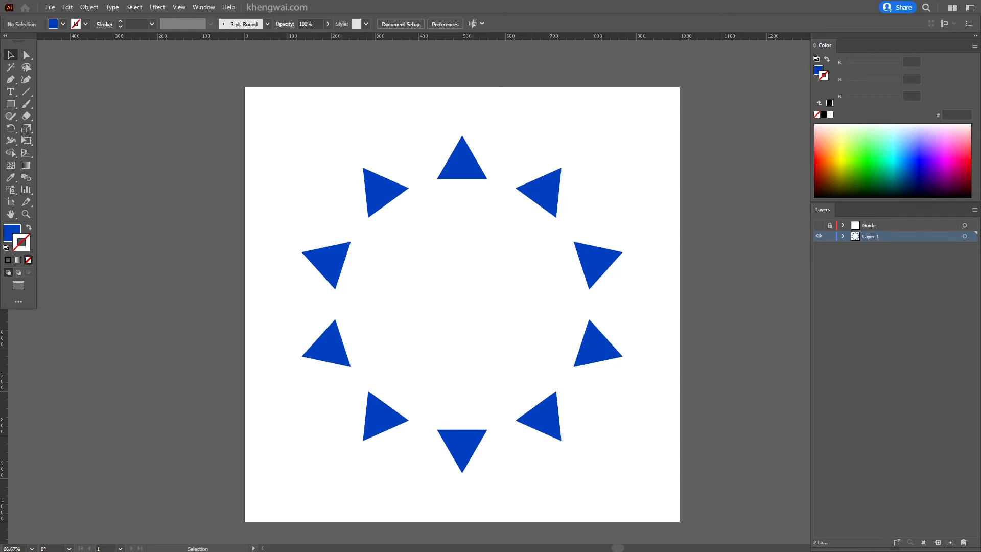
mouse_move(10, 128)
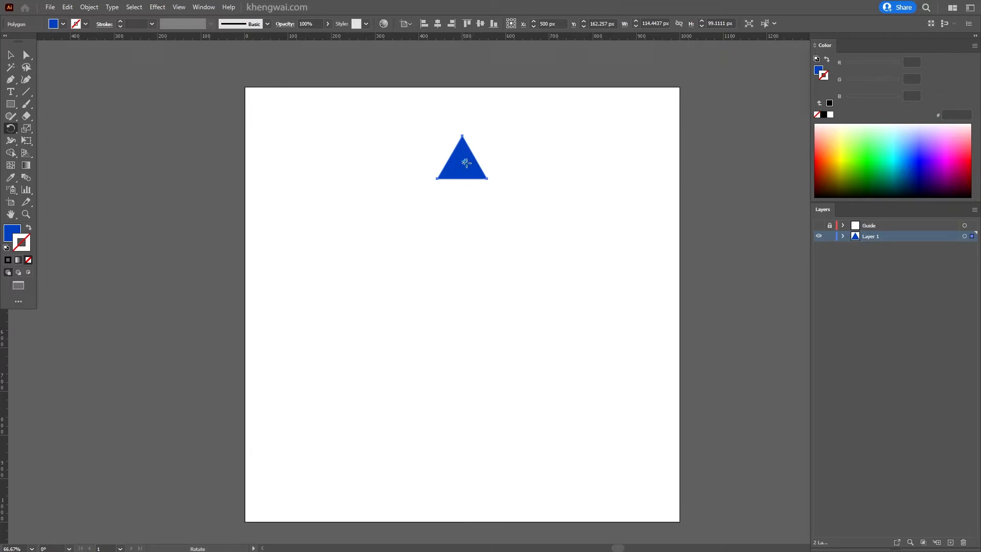
mouse_move(487, 179)
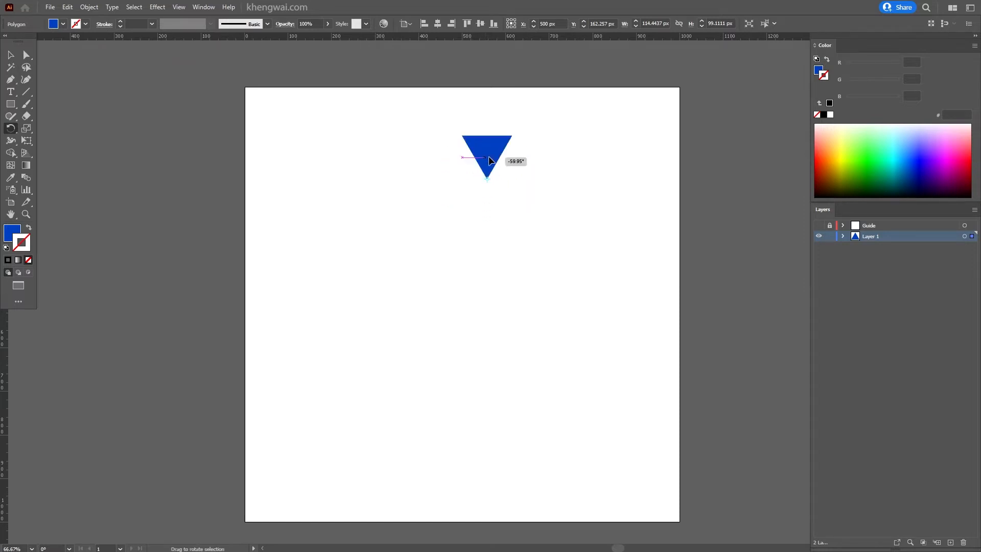
- Spin the triangle around its own centre with three successive rotate drags
drag(487, 159, 505, 197)
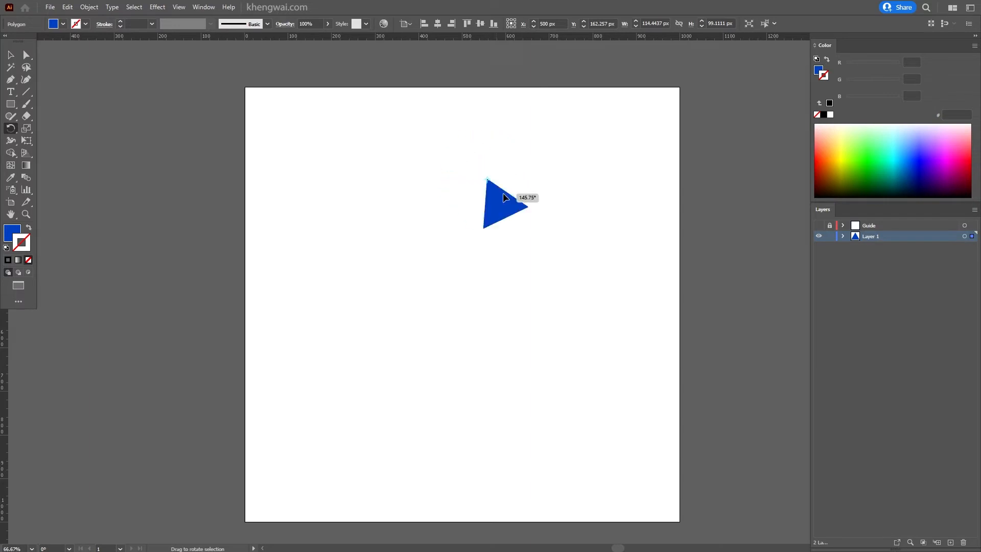
drag(505, 197, 522, 158)
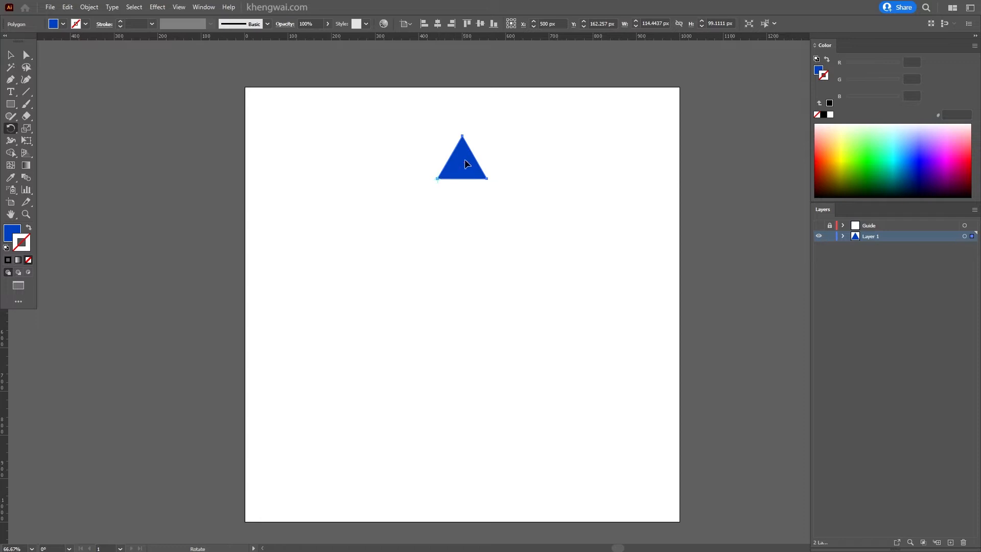
drag(462, 179, 450, 192)
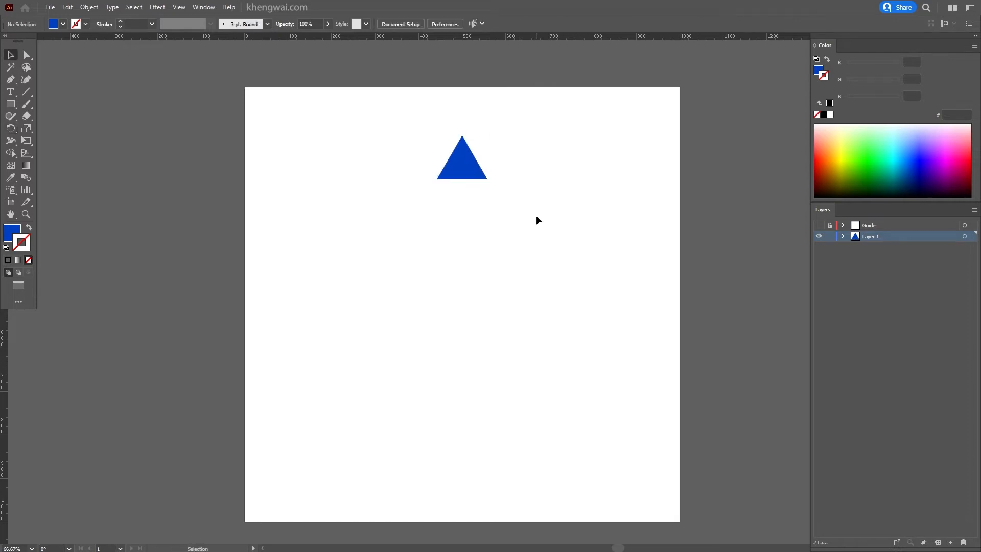
mouse_move(577, 297)
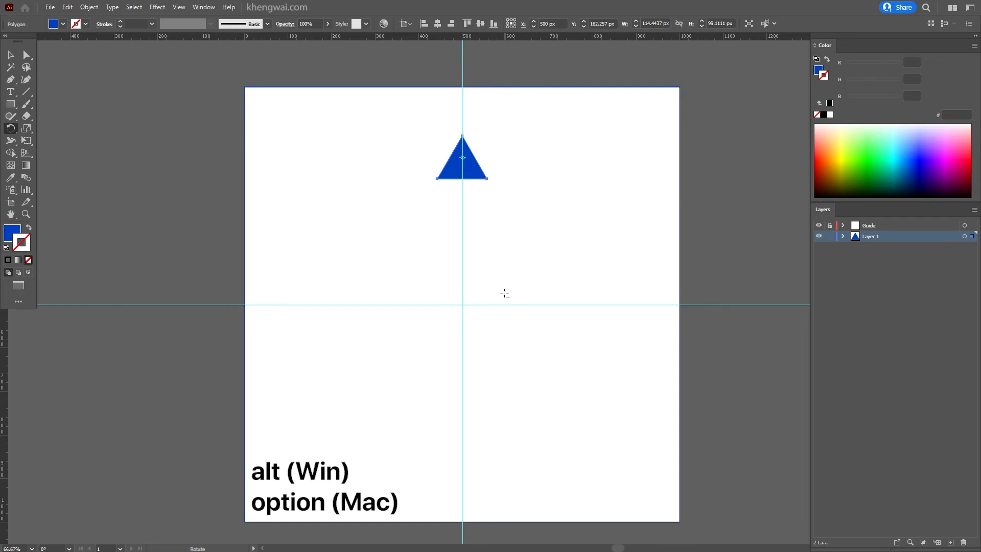
mouse_move(462, 305)
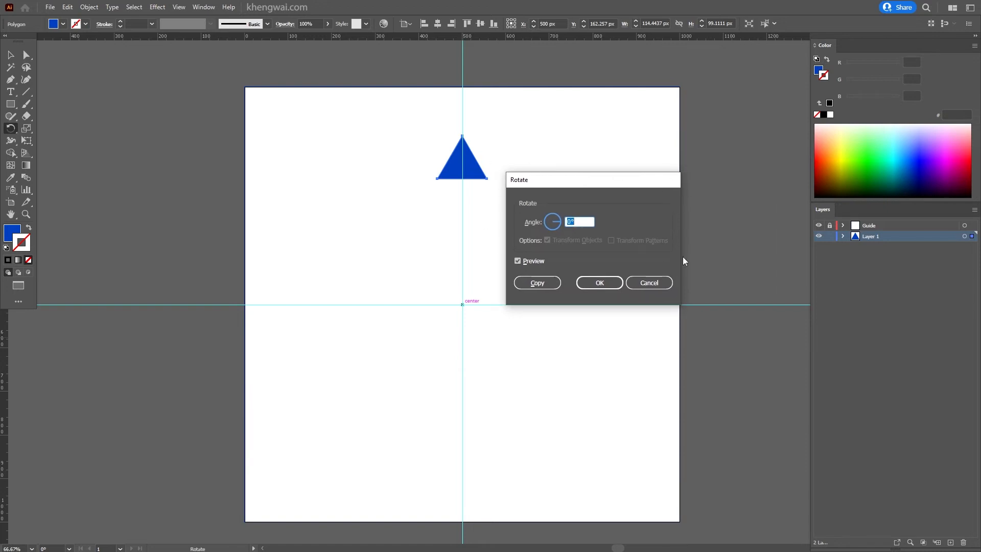
- Make a rotated copy of the triangle around the artboard centre at a -27 angle
text(13)
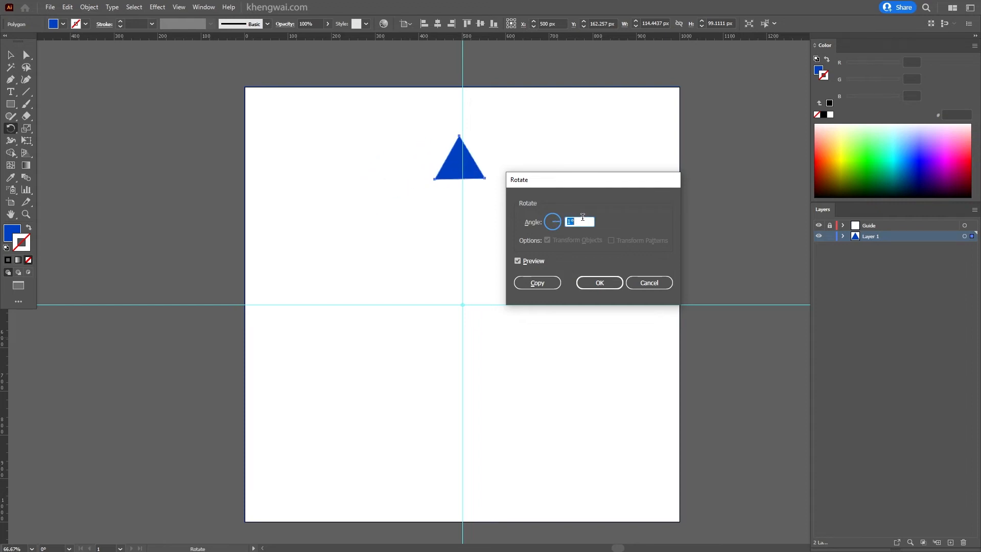
text(-27)
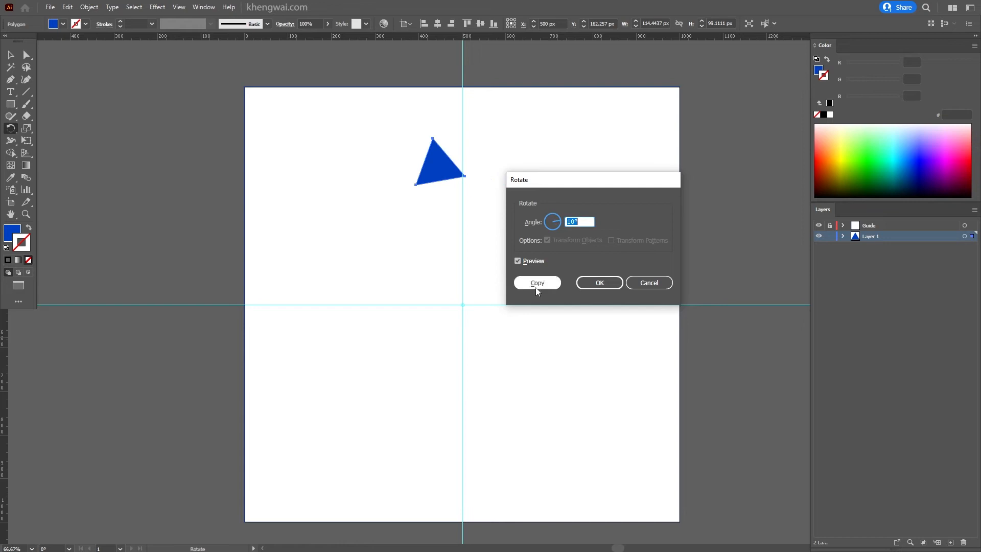
click(536, 281)
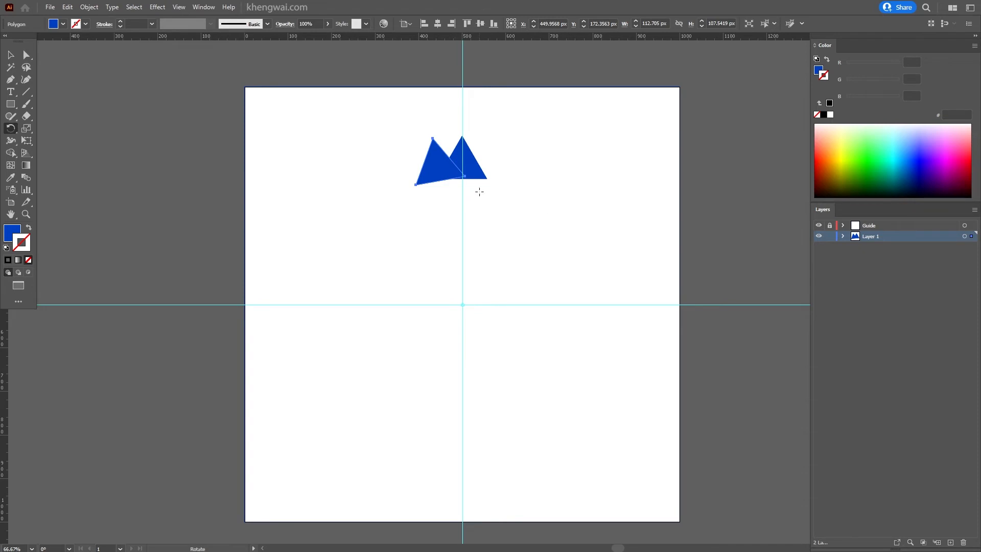
- Repeat the rotated copy twice with Transform Again (Ctrl+D)
key(ctrl+d)
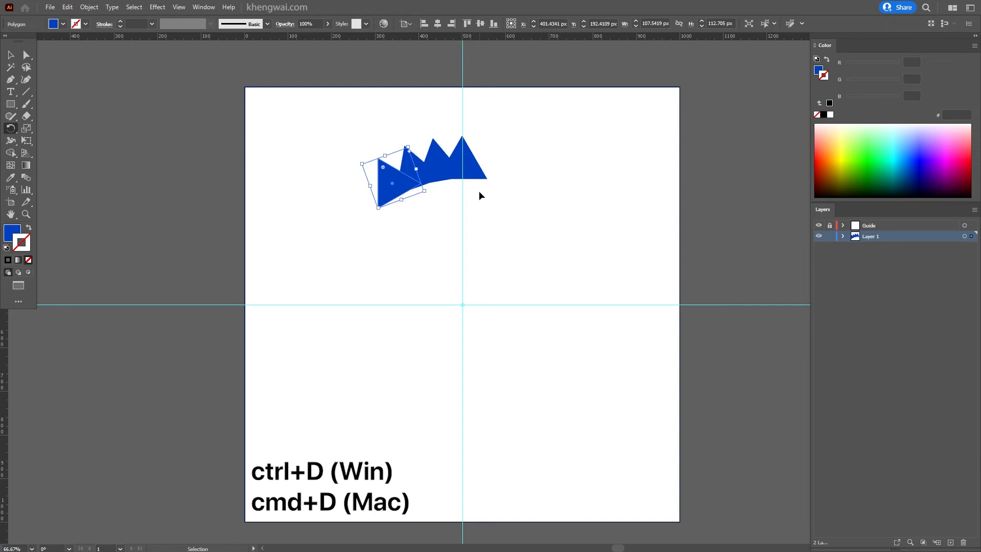
key(ctrl+d)
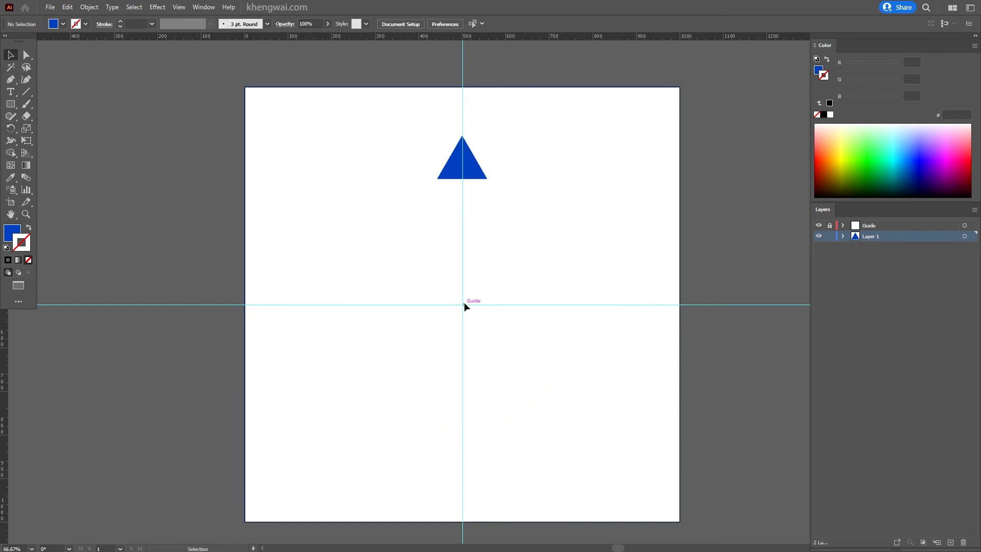
- Select the lone triangle and place the rotation pivot at the artboard centre
click(462, 165)
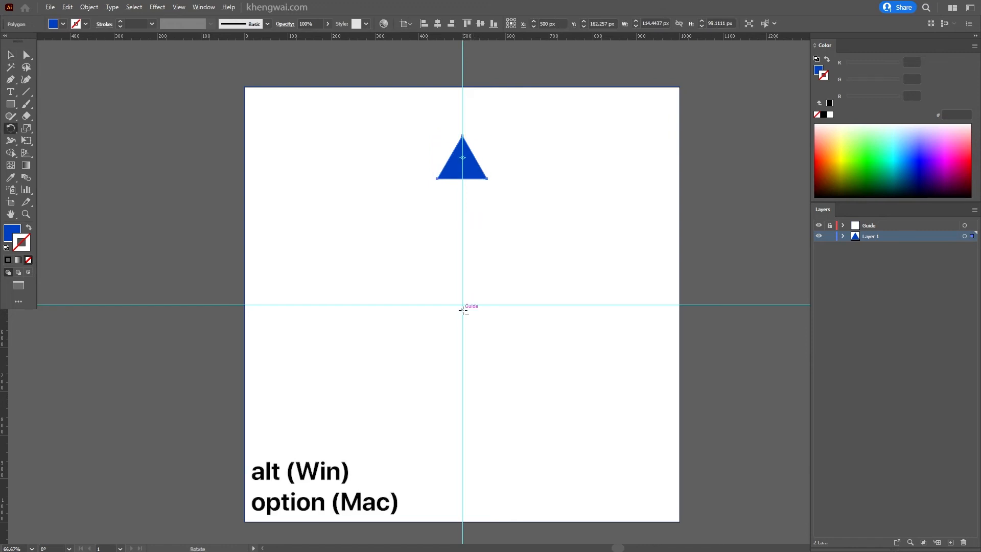
click(462, 307)
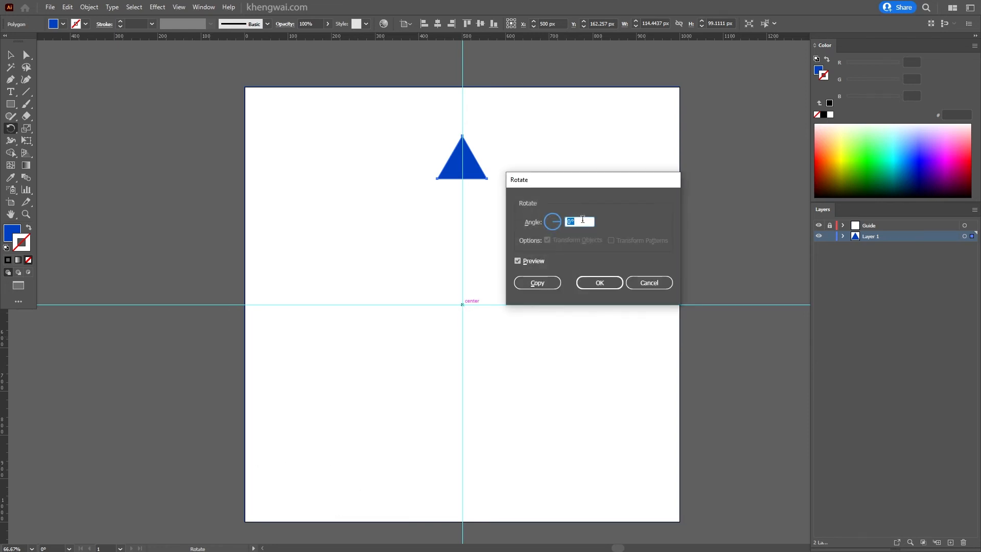
- Copy the triangle rotated by 360/10 degrees around the artboard centre
text(3)
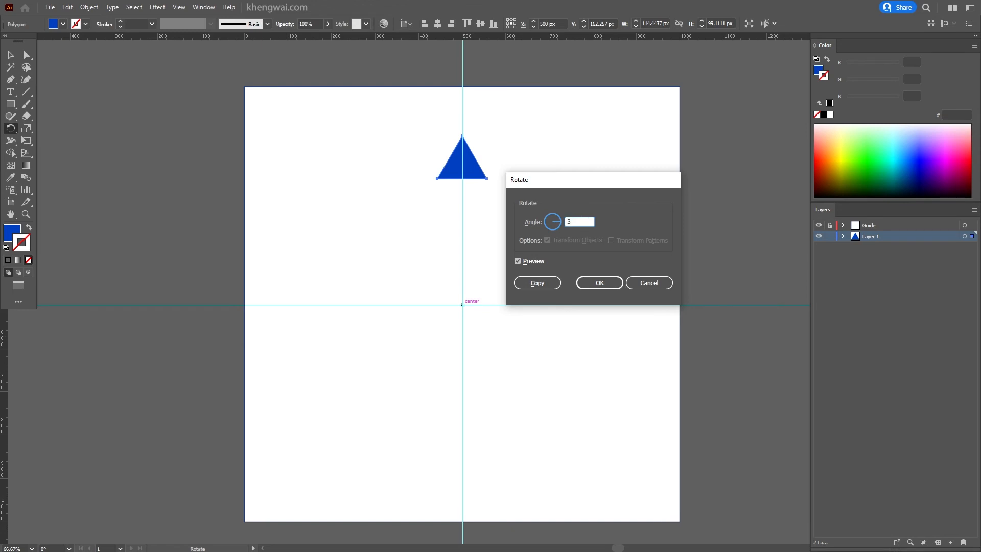
text(60)
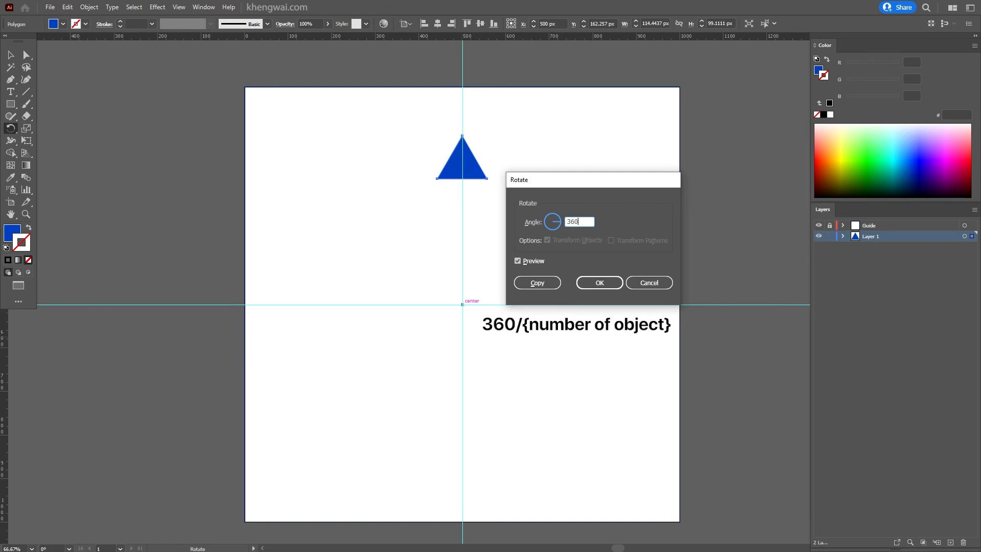
text(/)
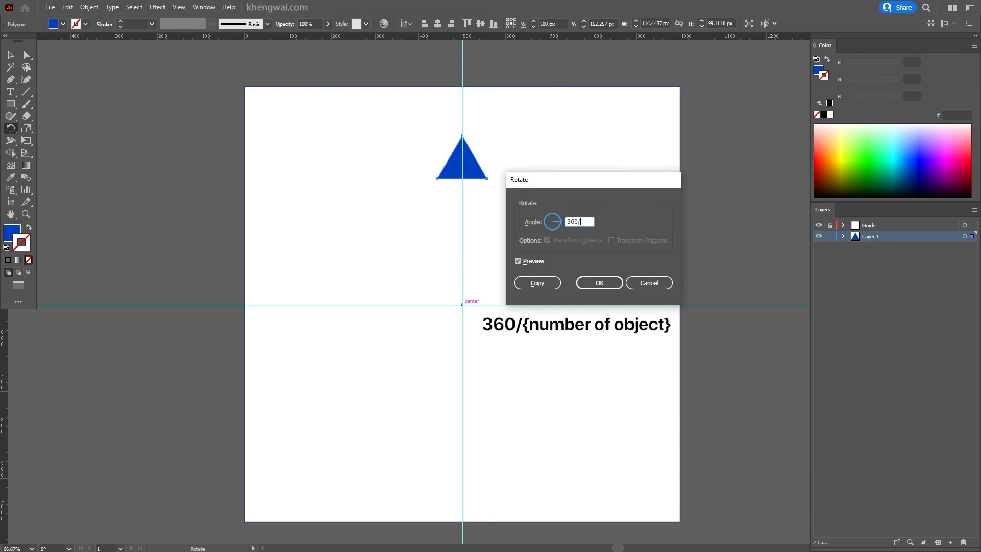
text(10)
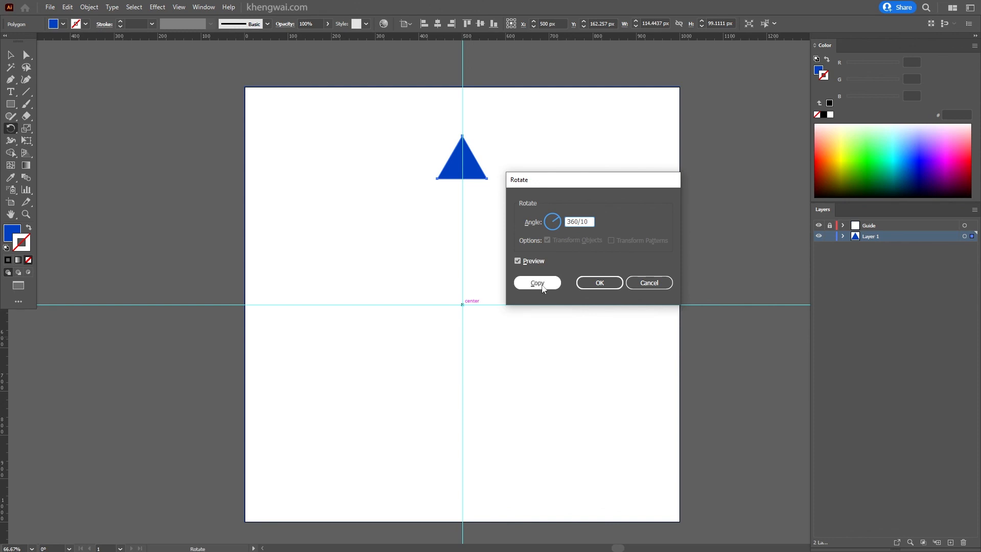
click(535, 283)
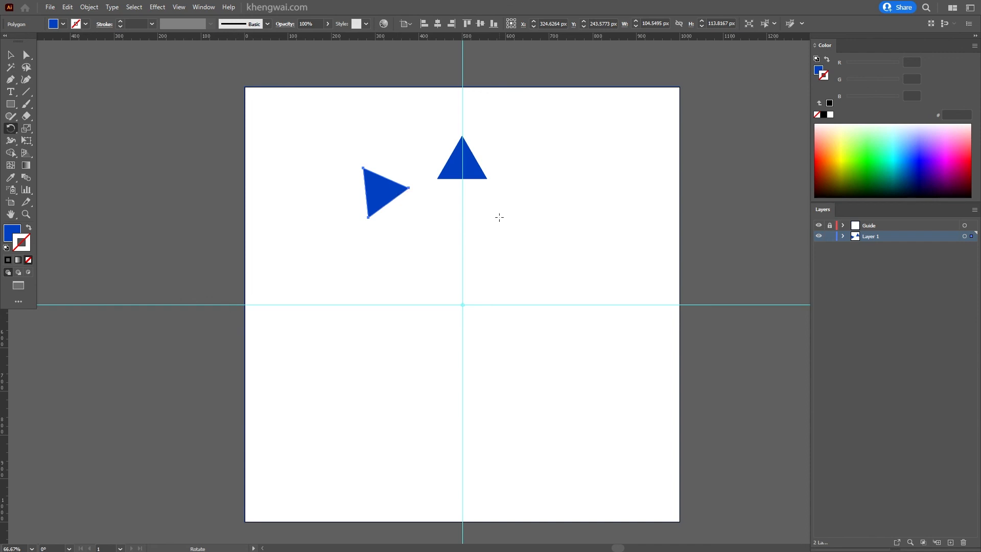
- Repeat the tenth-turn copy twice for the third and fourth triangles
key(ctrl+d)
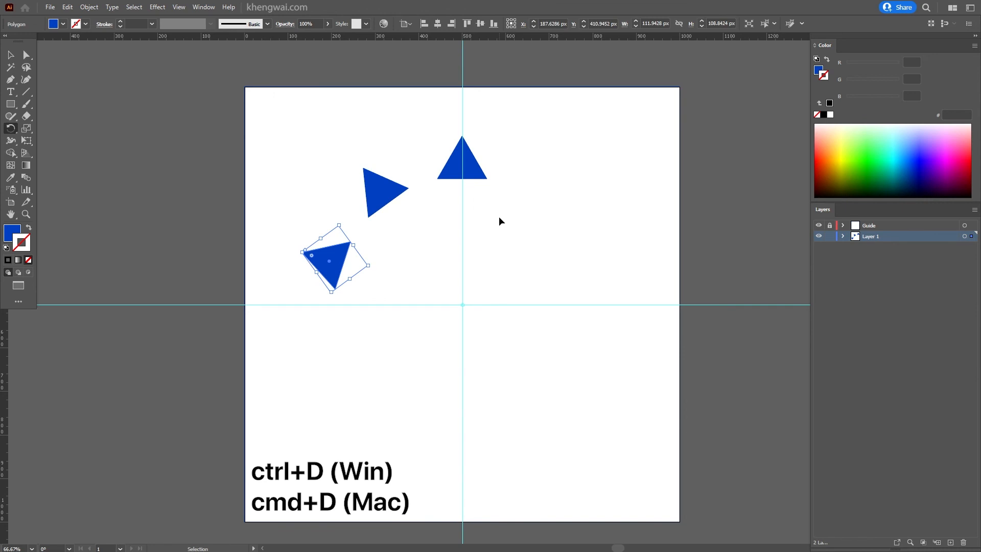
key(ctrl+d)
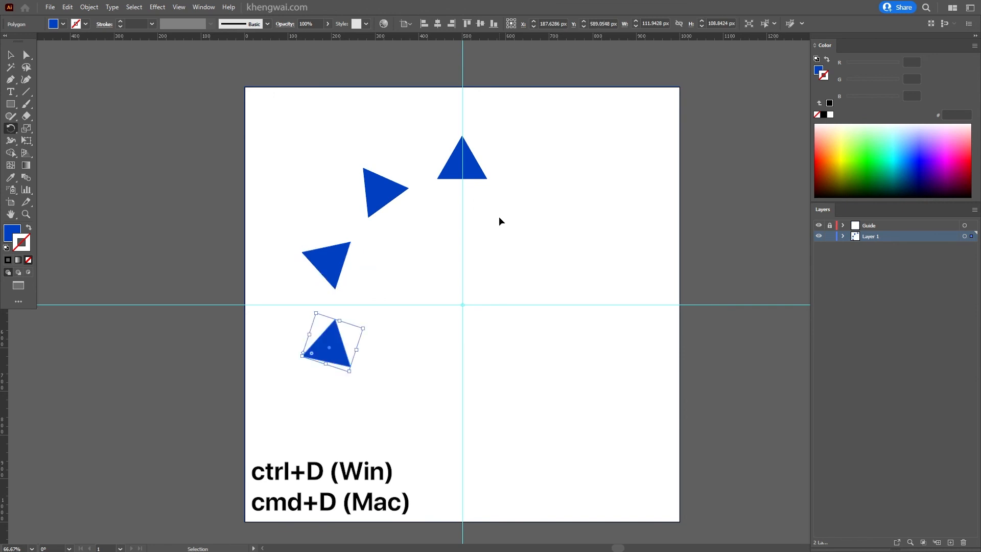